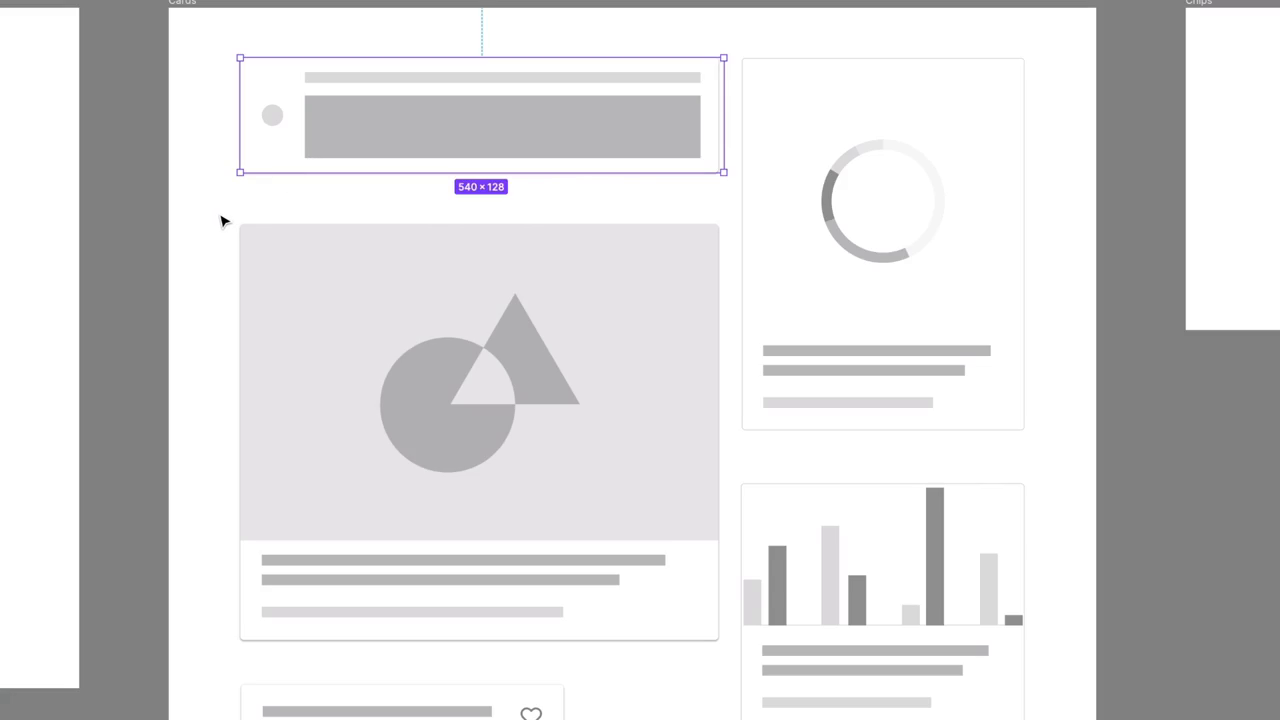
Scroll the canvas over to the SaaS Website example with its hero and logo row
scroll(down, 3)
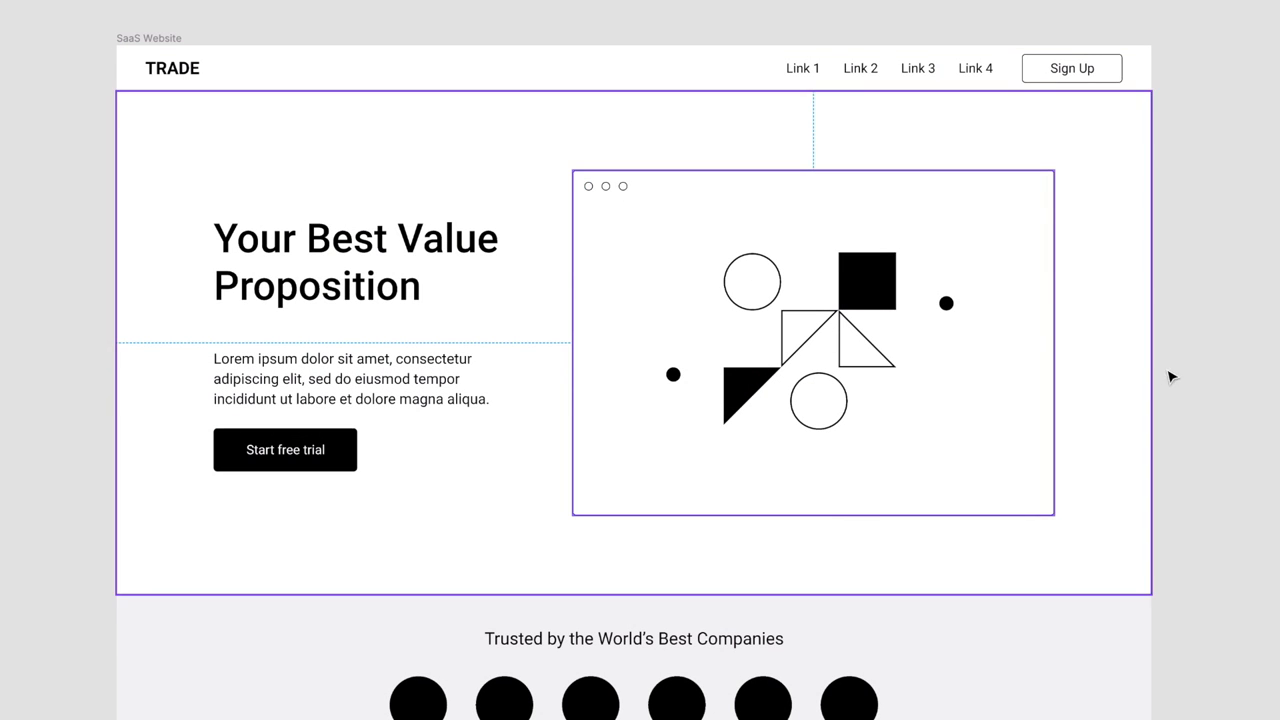
scroll(down, 3)
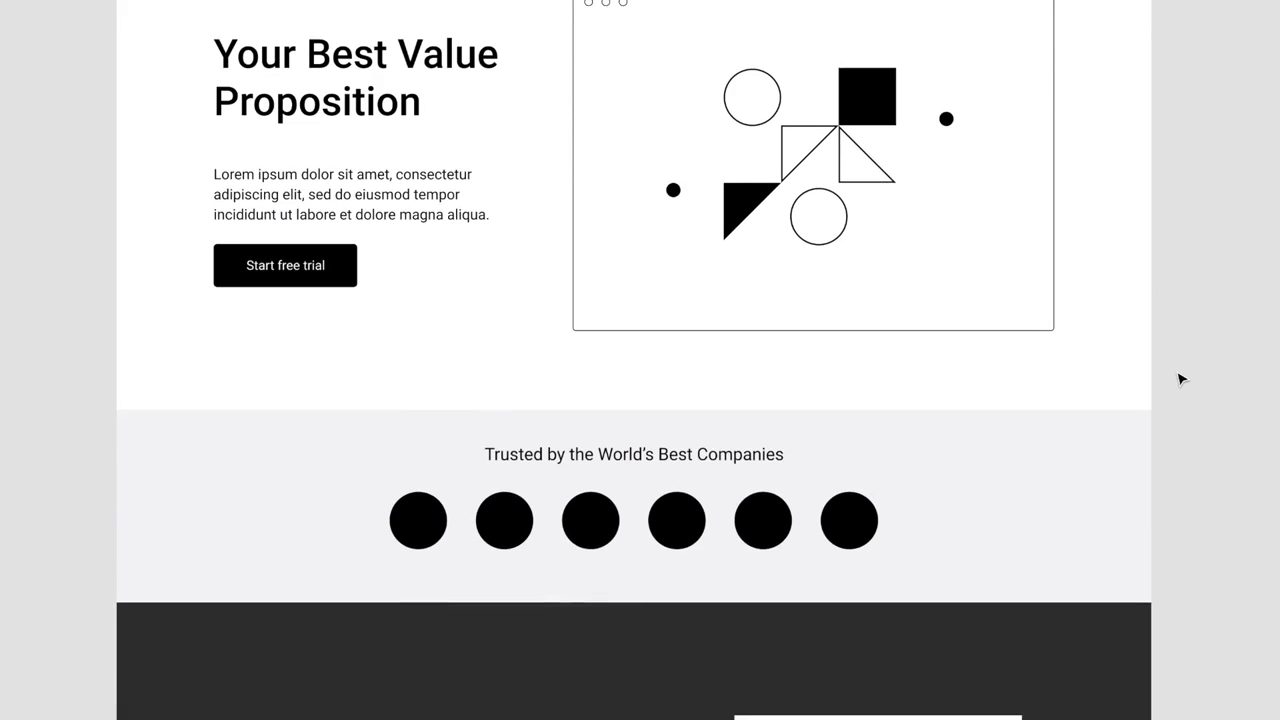
scroll(down, 3)
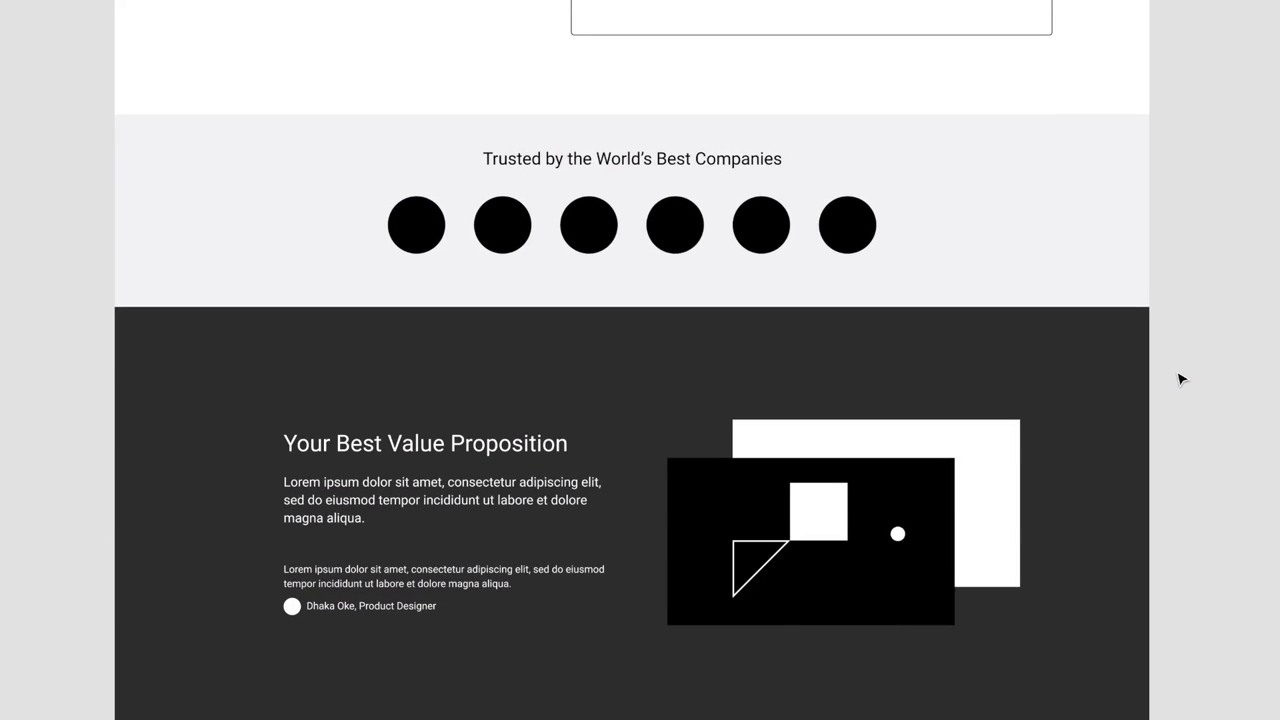
scroll(down, 3)
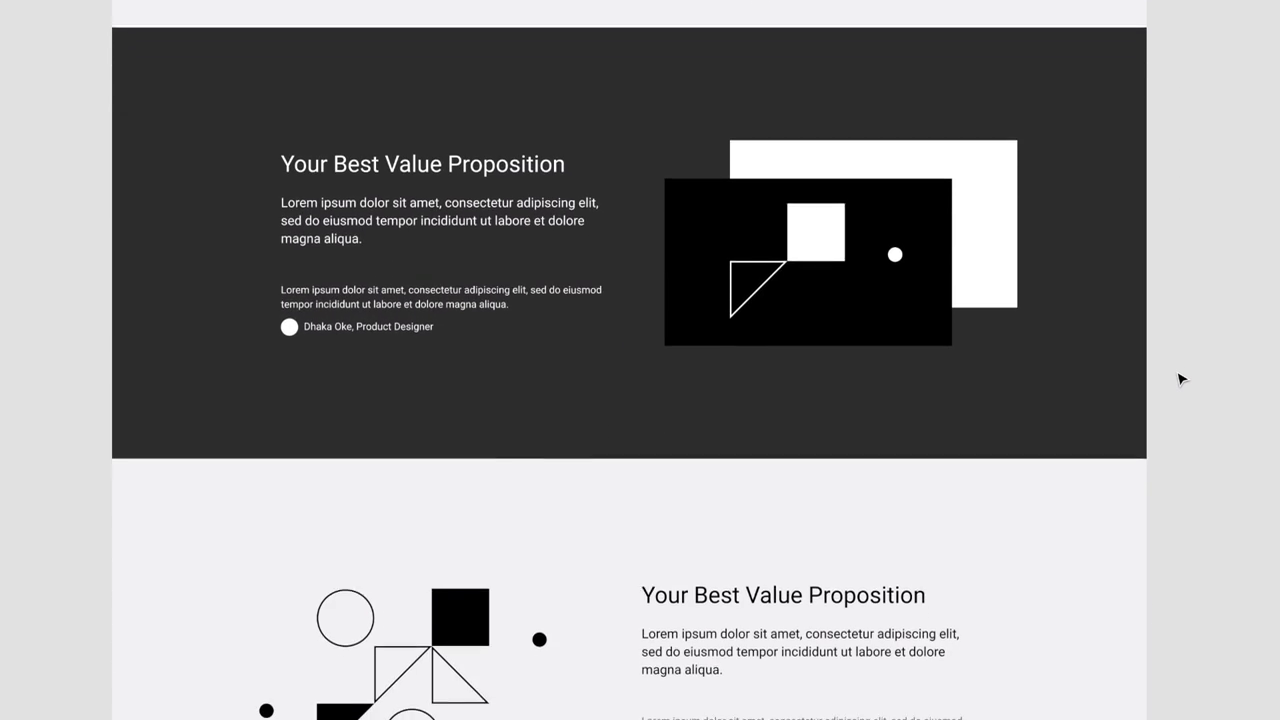
scroll(down, 3)
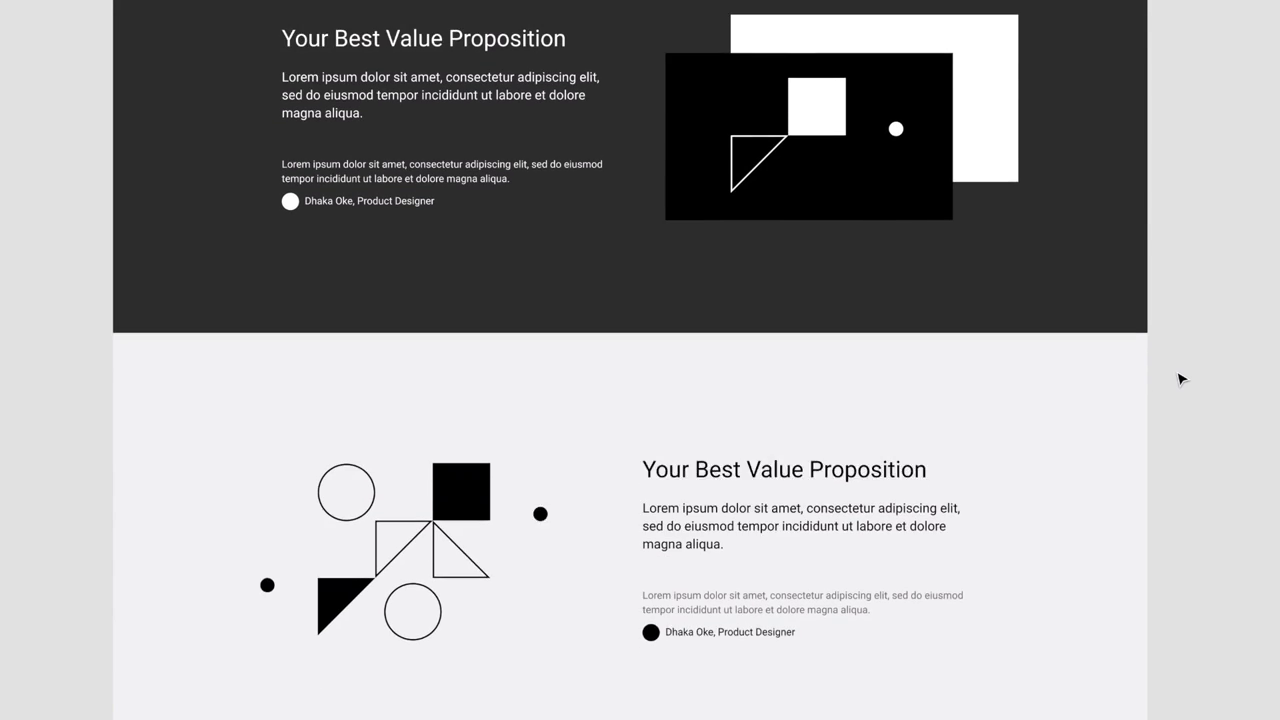
scroll(down, 3)
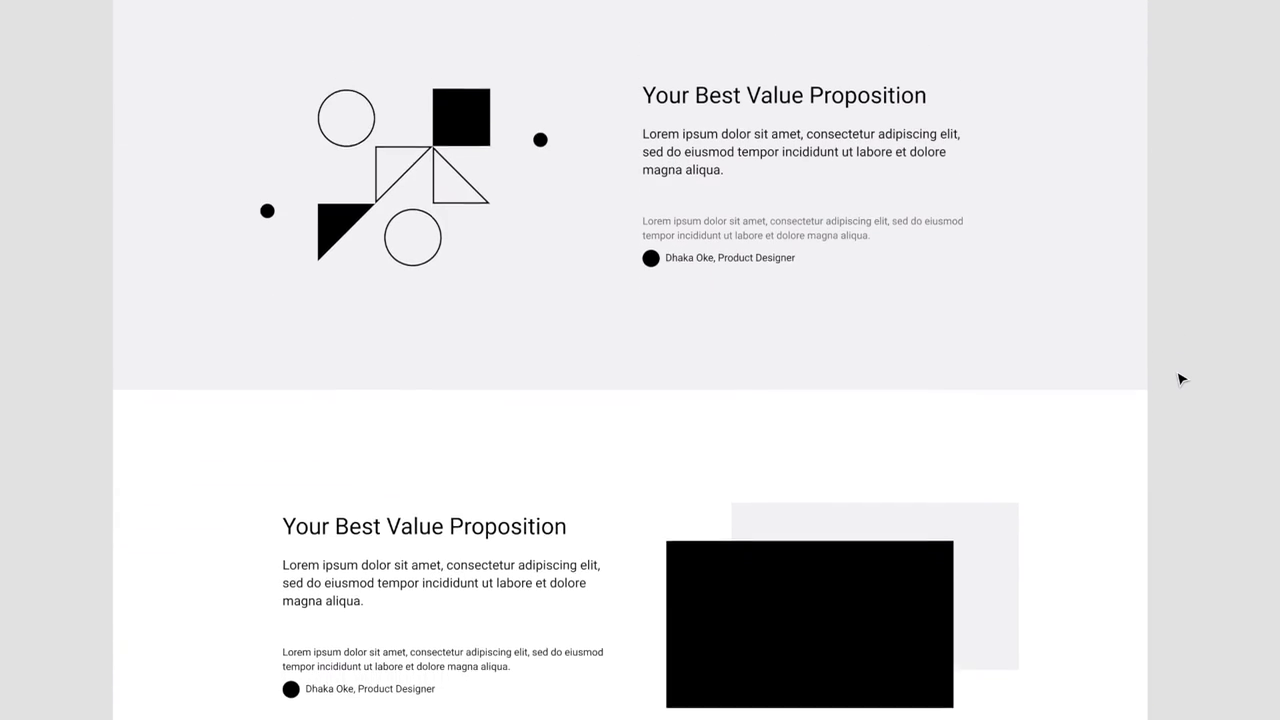
scroll(down, 3)
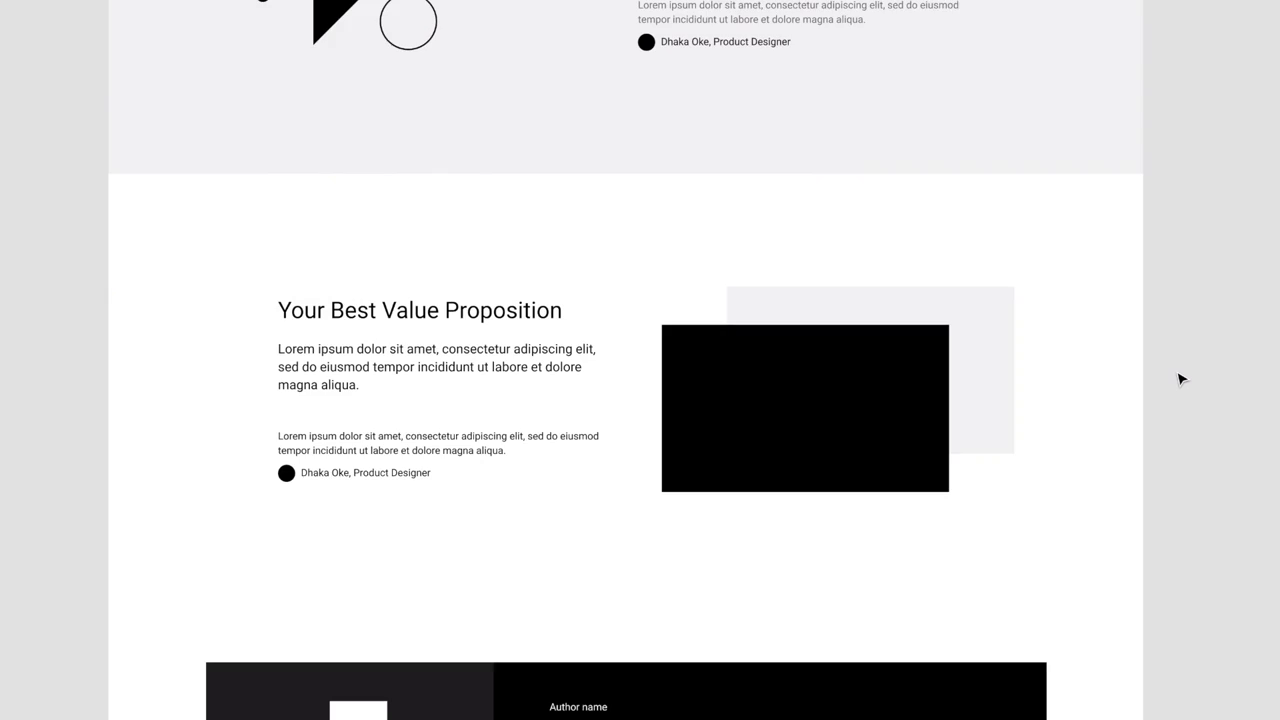
scroll(down, 3)
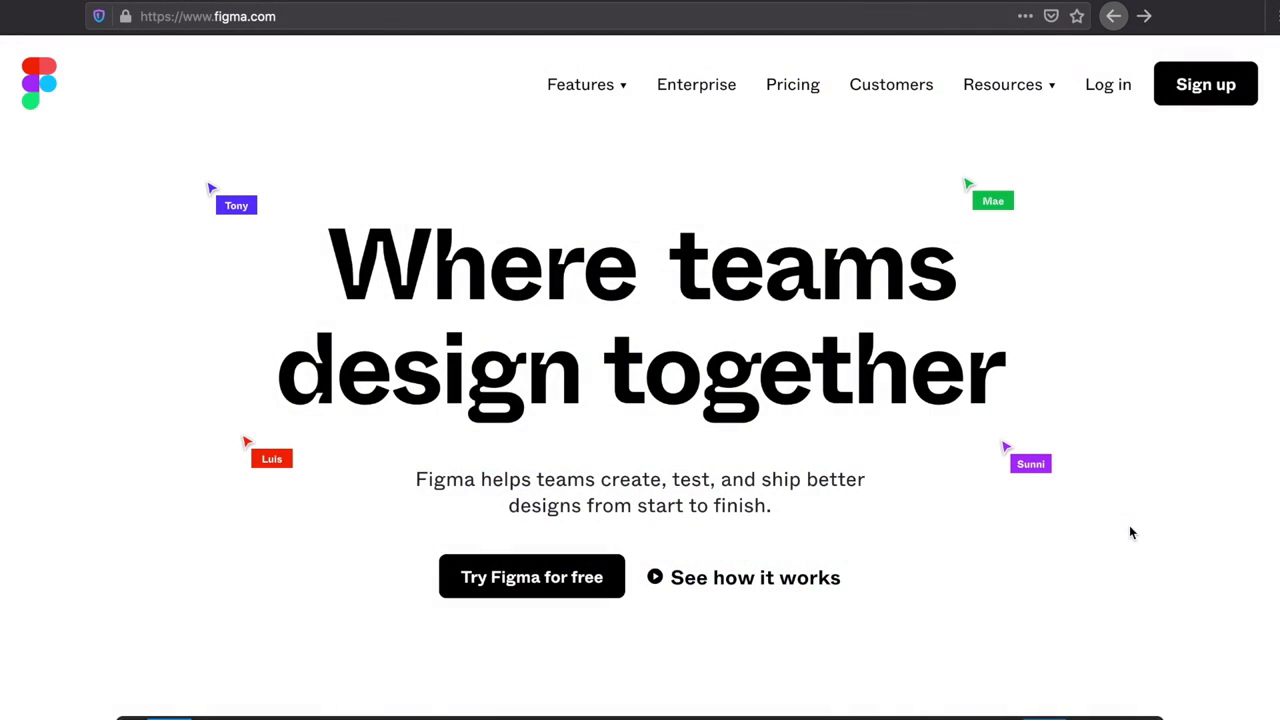
mouse_move(200, 16)
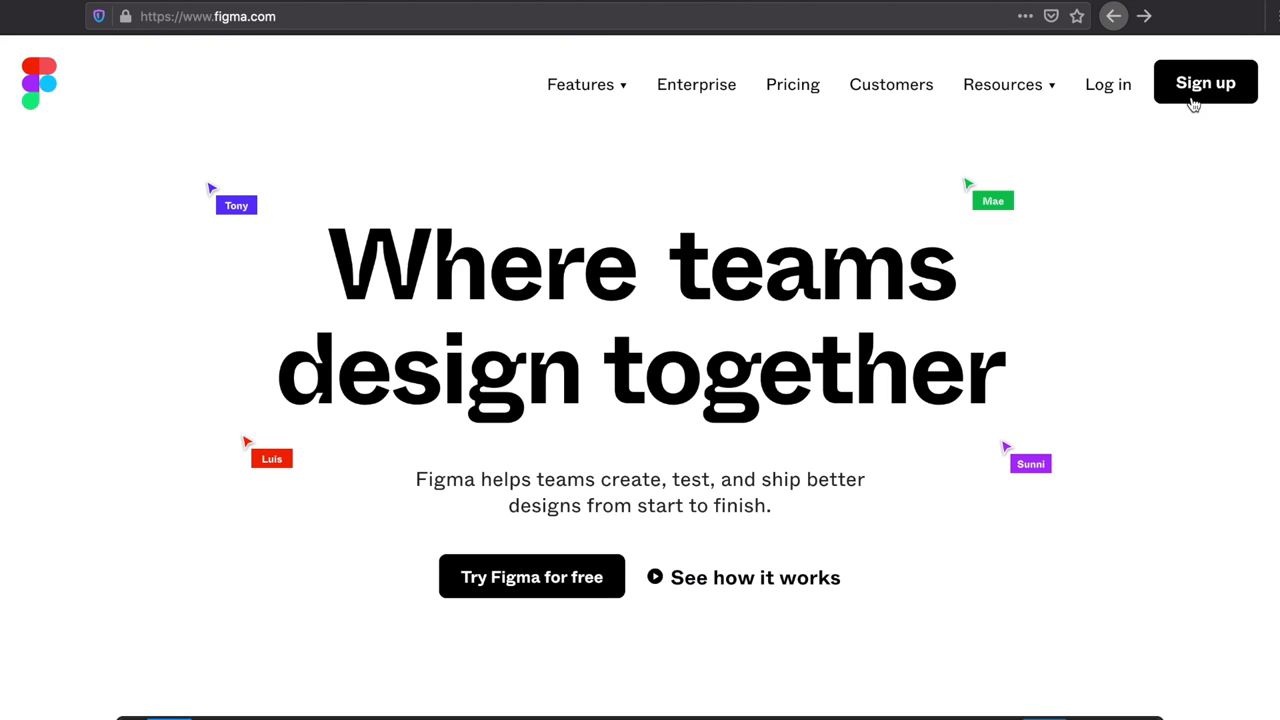
mouse_move(1117, 275)
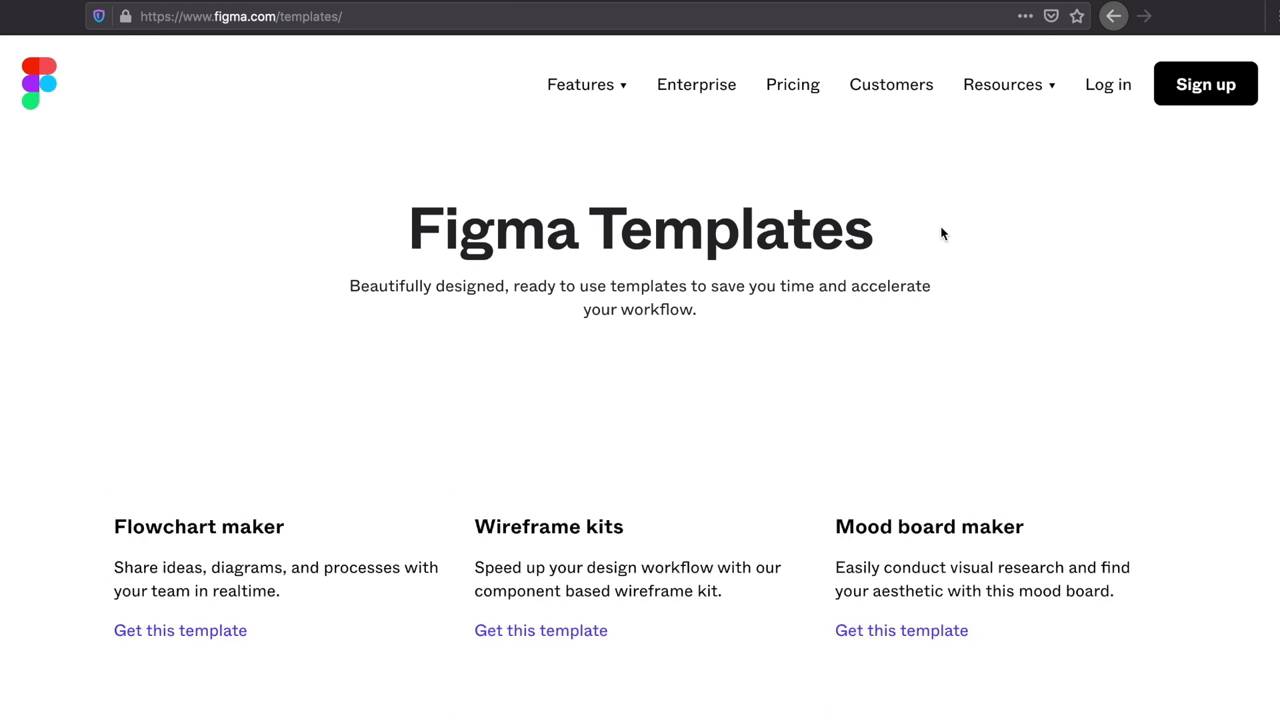
Start using the Wireframe Kits template in Figma, opening a Wireframing draft
scroll(down, 3)
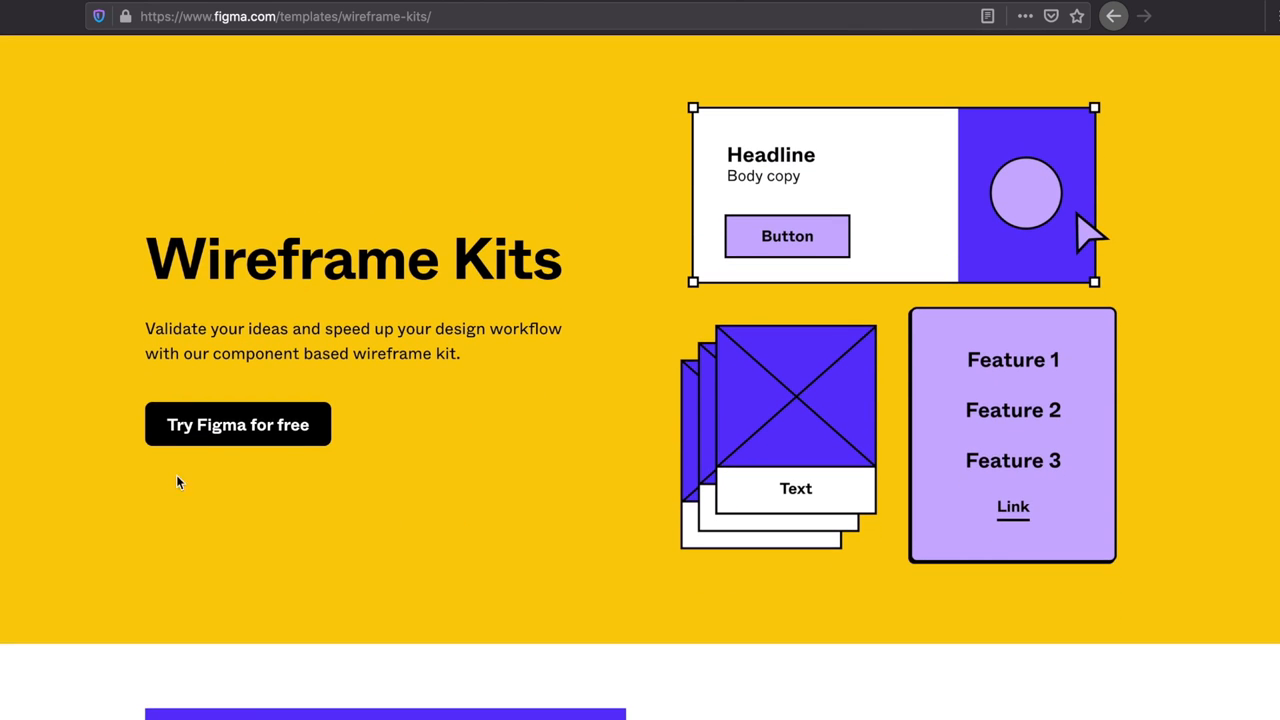
mouse_move(253, 440)
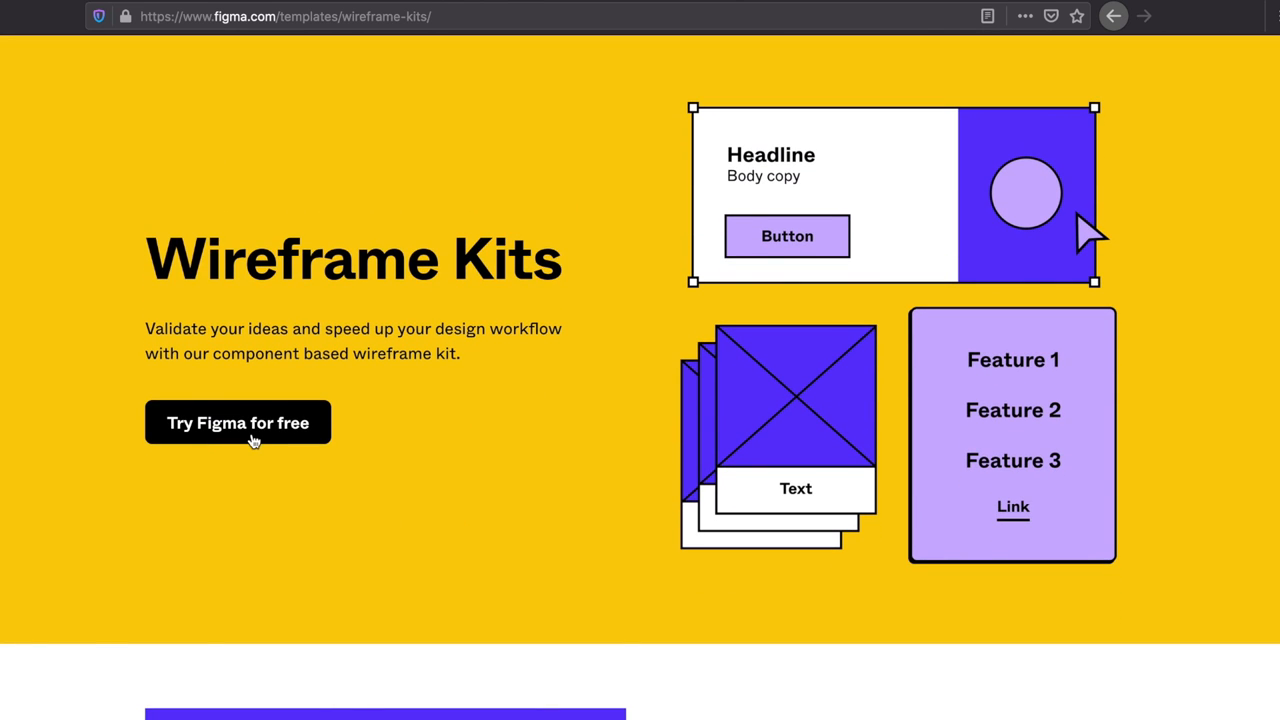
click(237, 422)
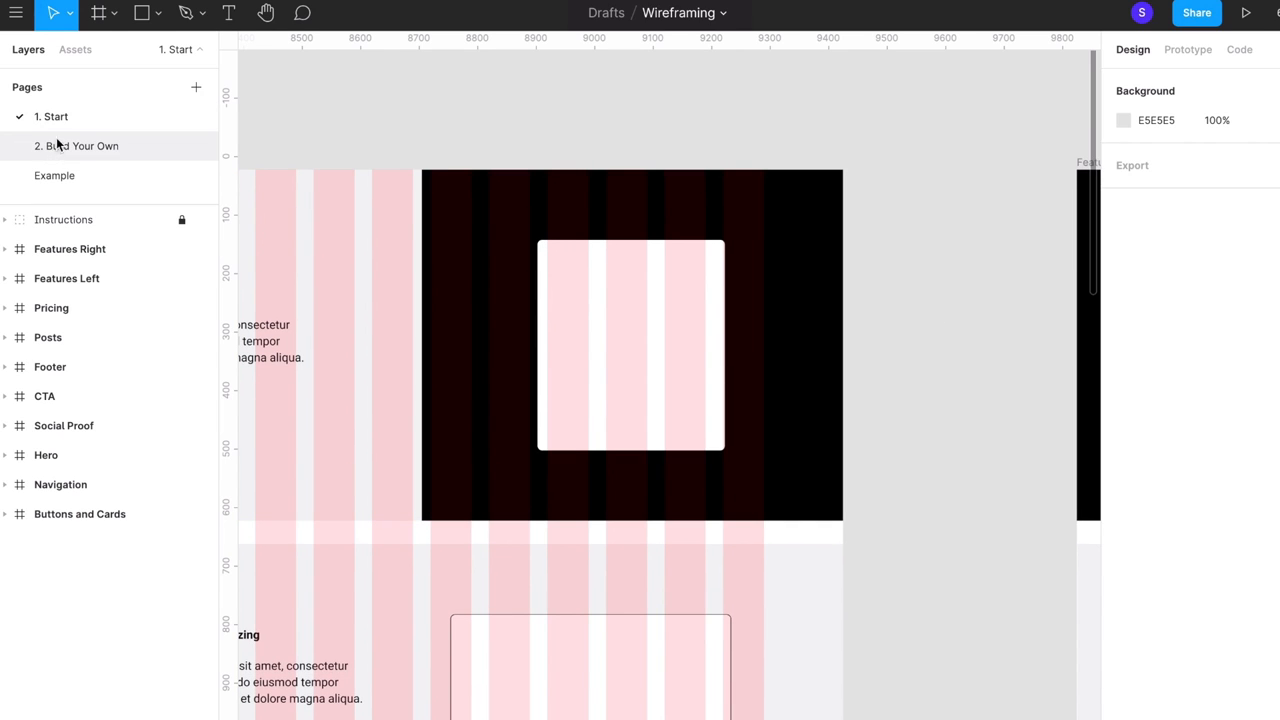
mouse_move(88, 156)
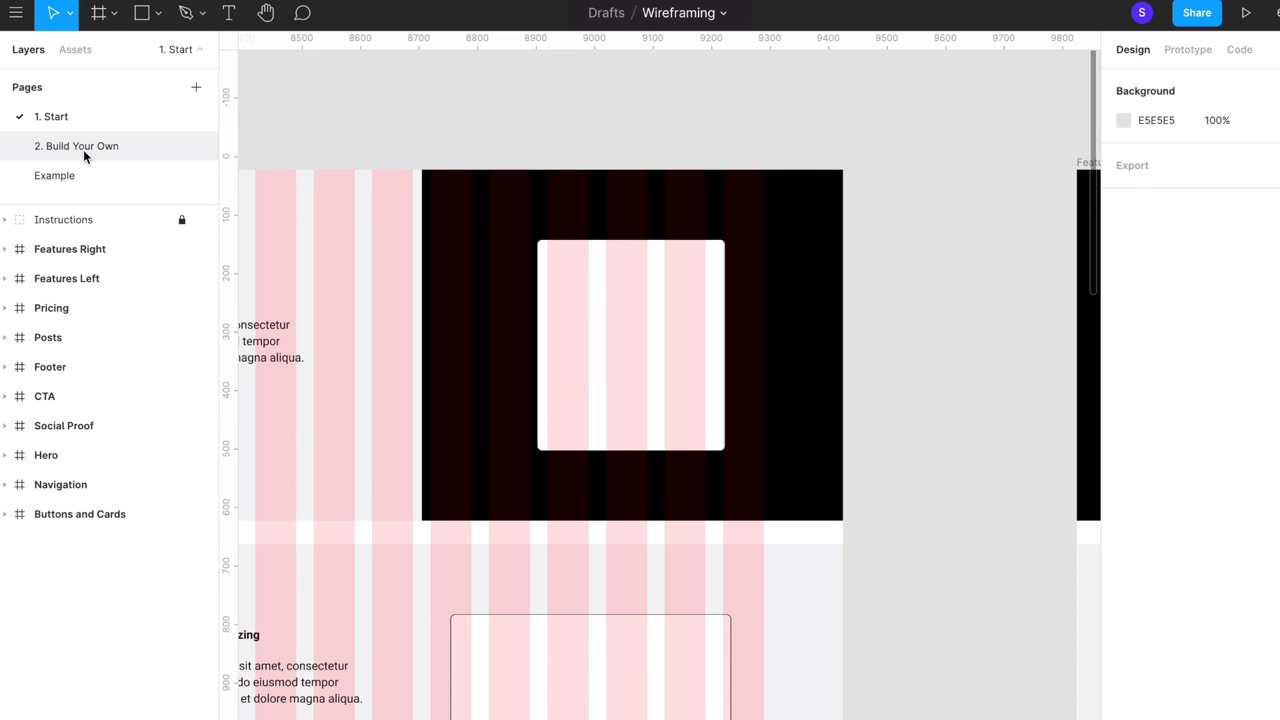
Go to the '2. Build Your Own' page and scroll down its Frame
click(76, 146)
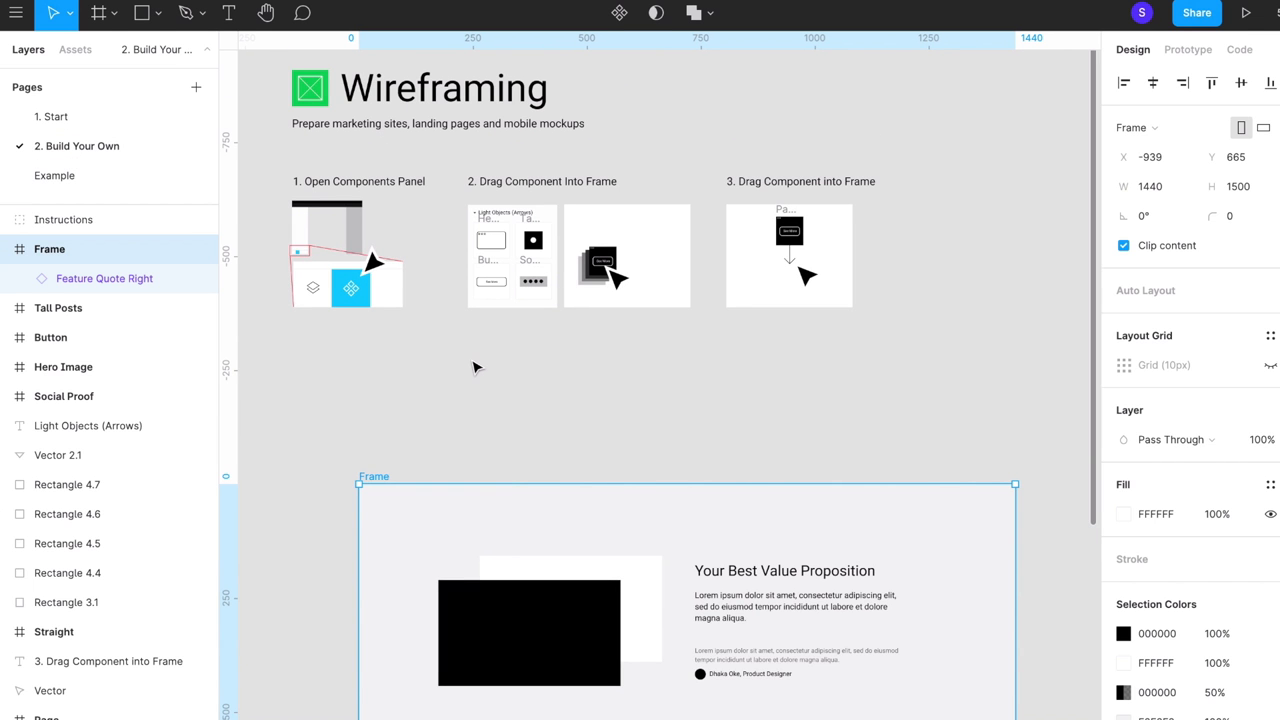
scroll(down, 3)
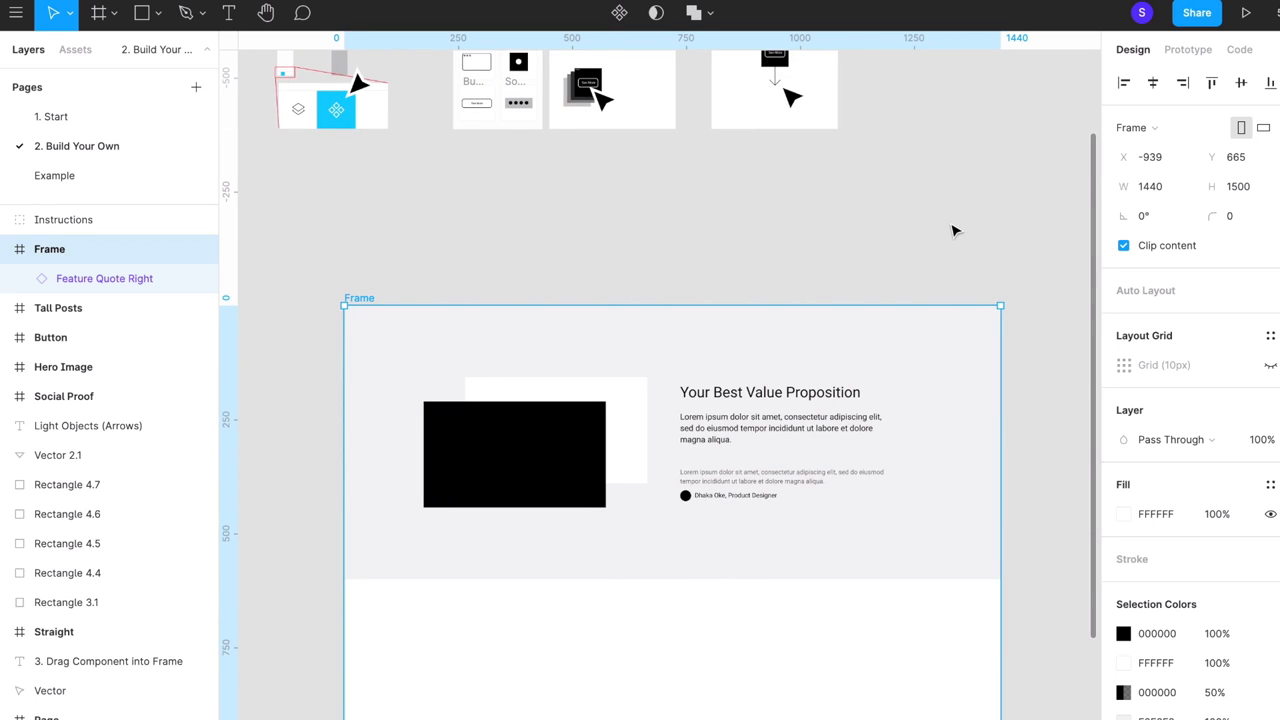
mouse_move(764, 249)
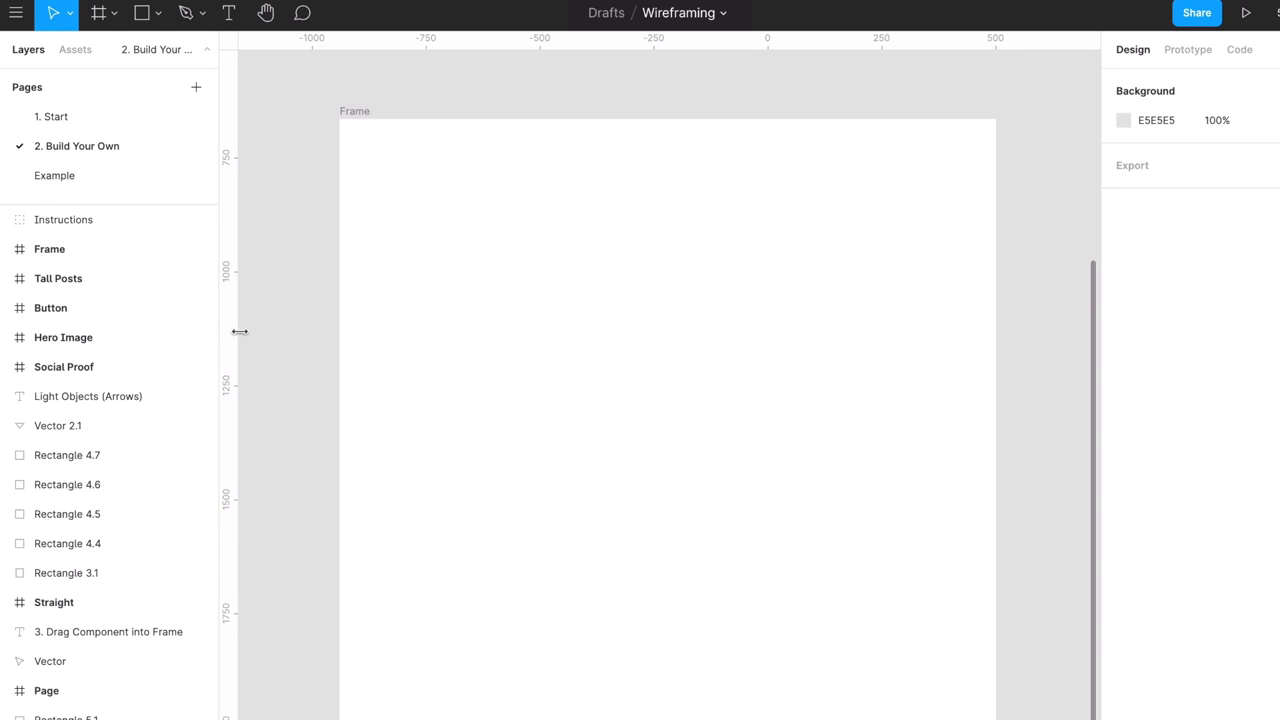
From Assets, drag a Features Left list section below the hero in the Frame
click(74, 48)
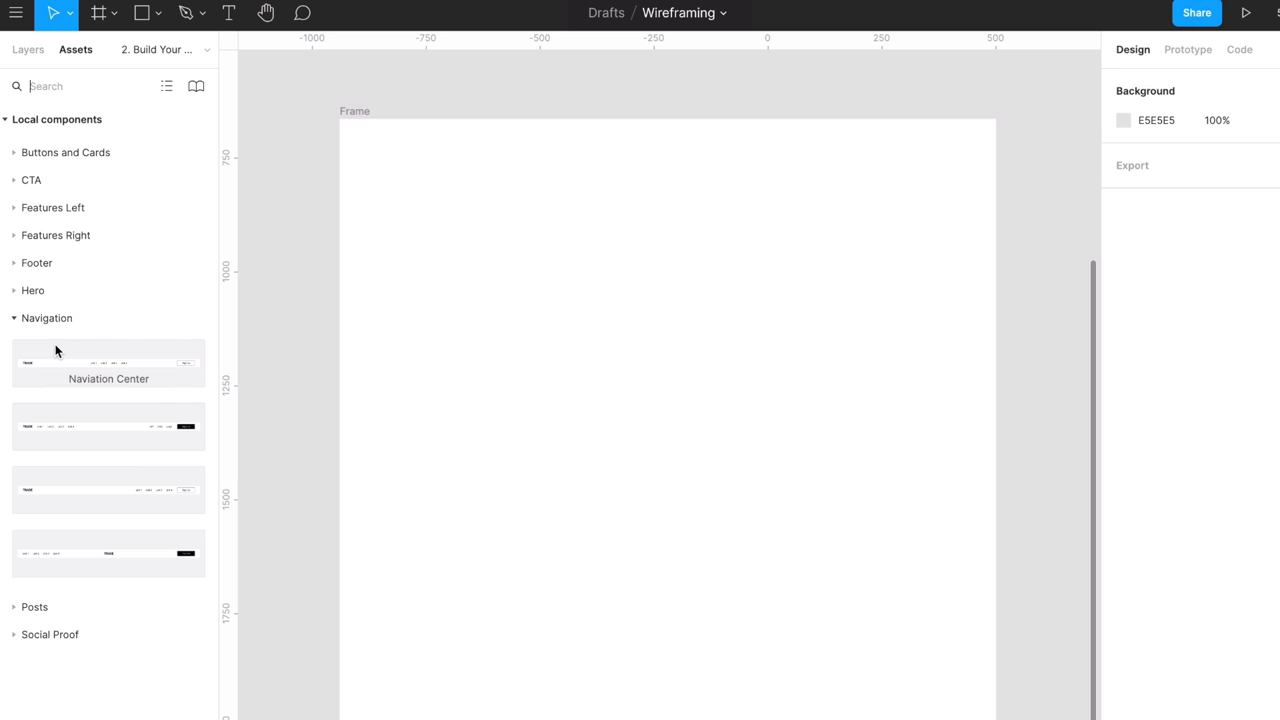
mouse_move(108, 362)
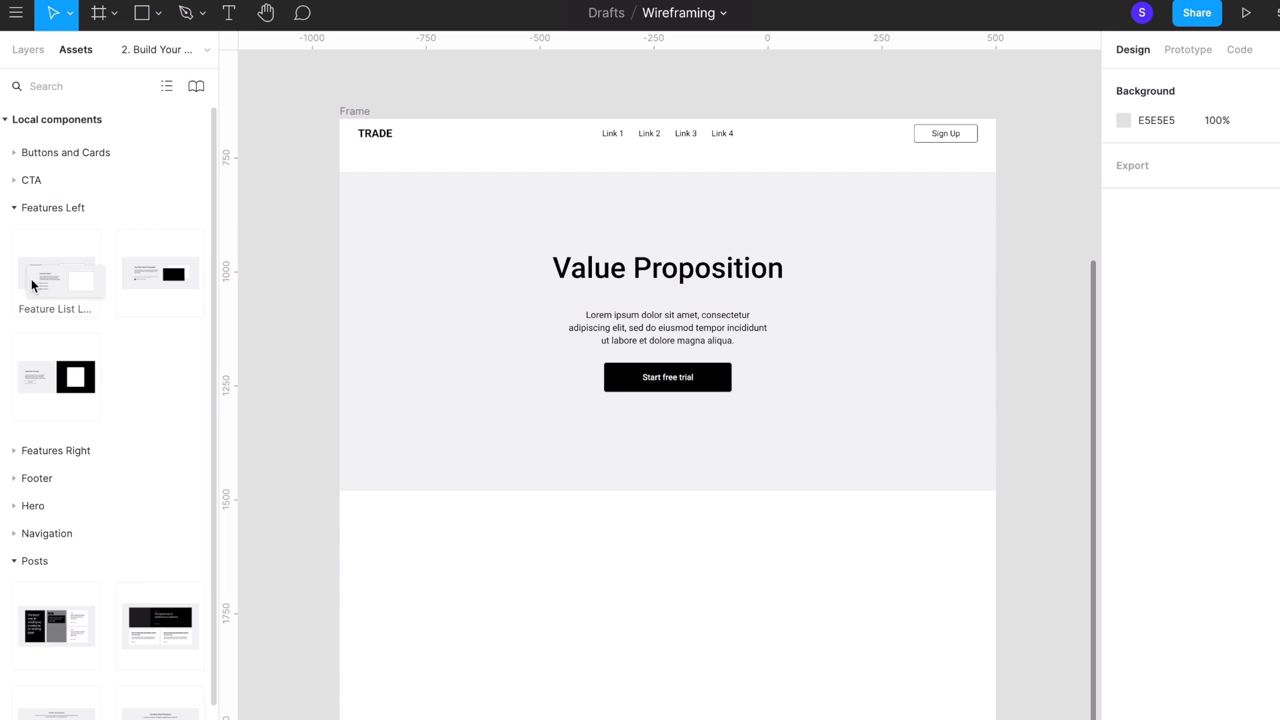
drag(55, 275, 665, 548)
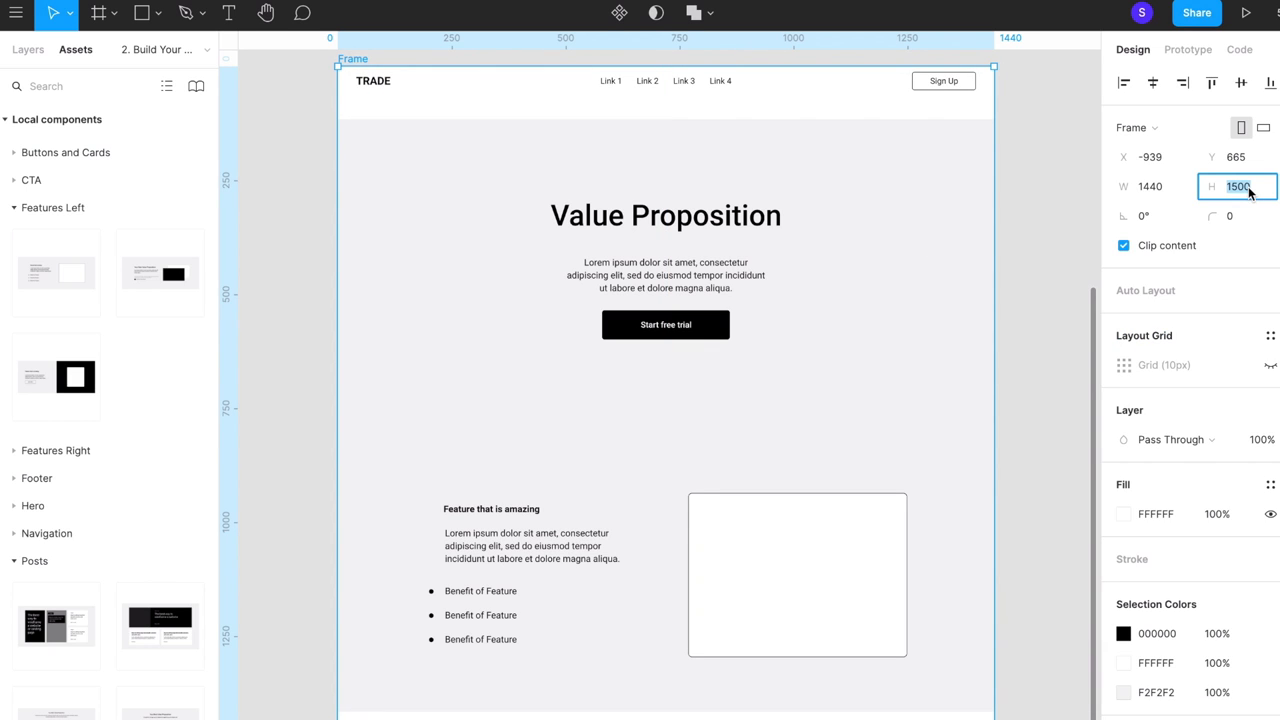
Set the Frame's height to 3000
text(3)
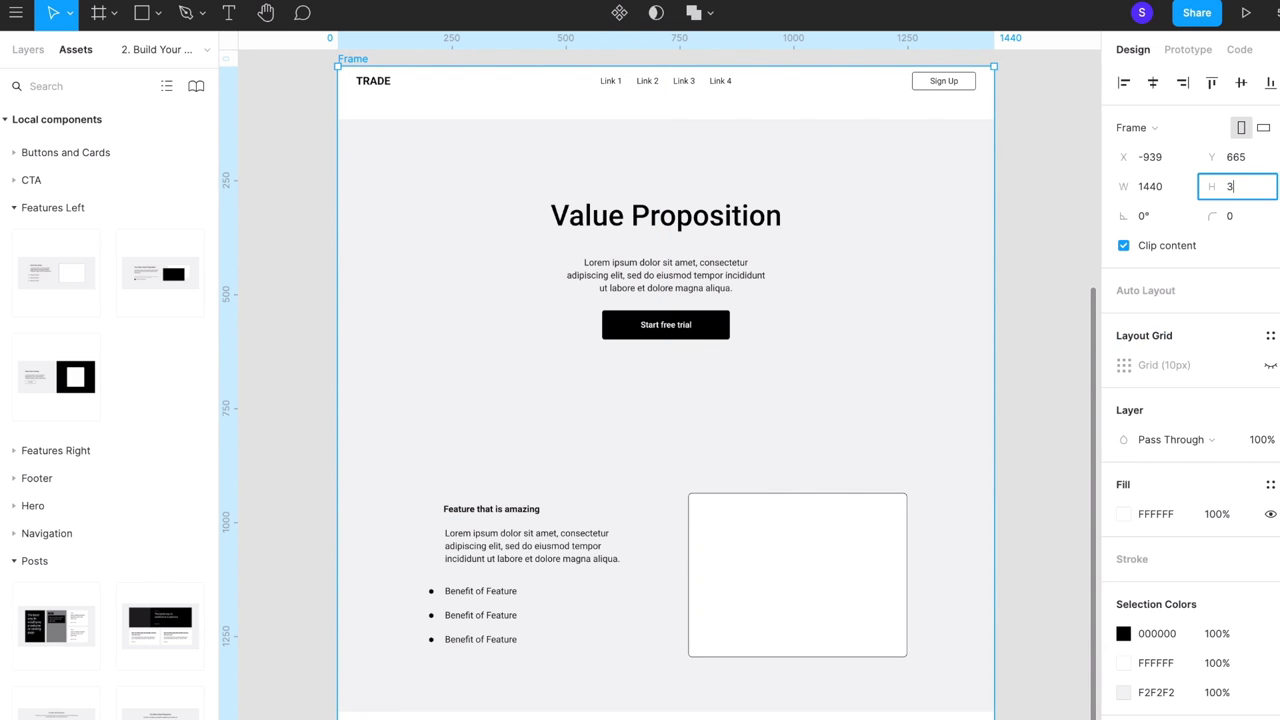
text(3000)
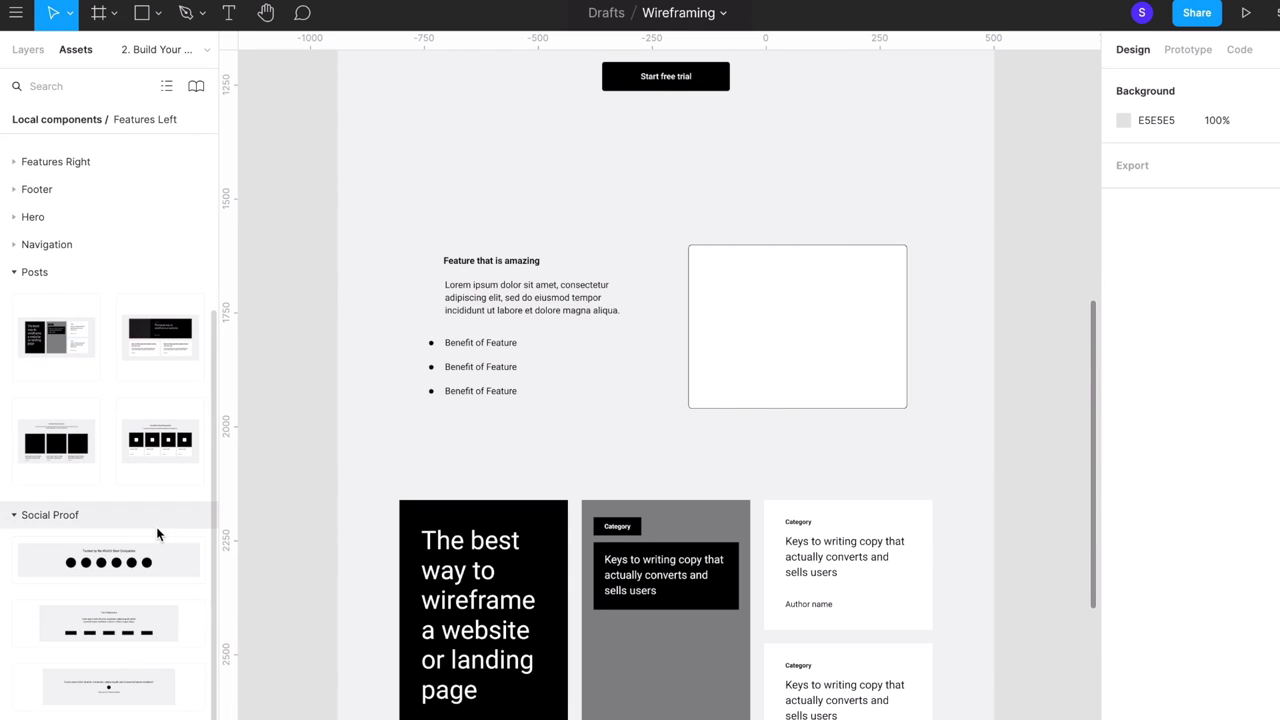
Place the Social Proof company logo row and a footer below the posts
scroll(down, 3)
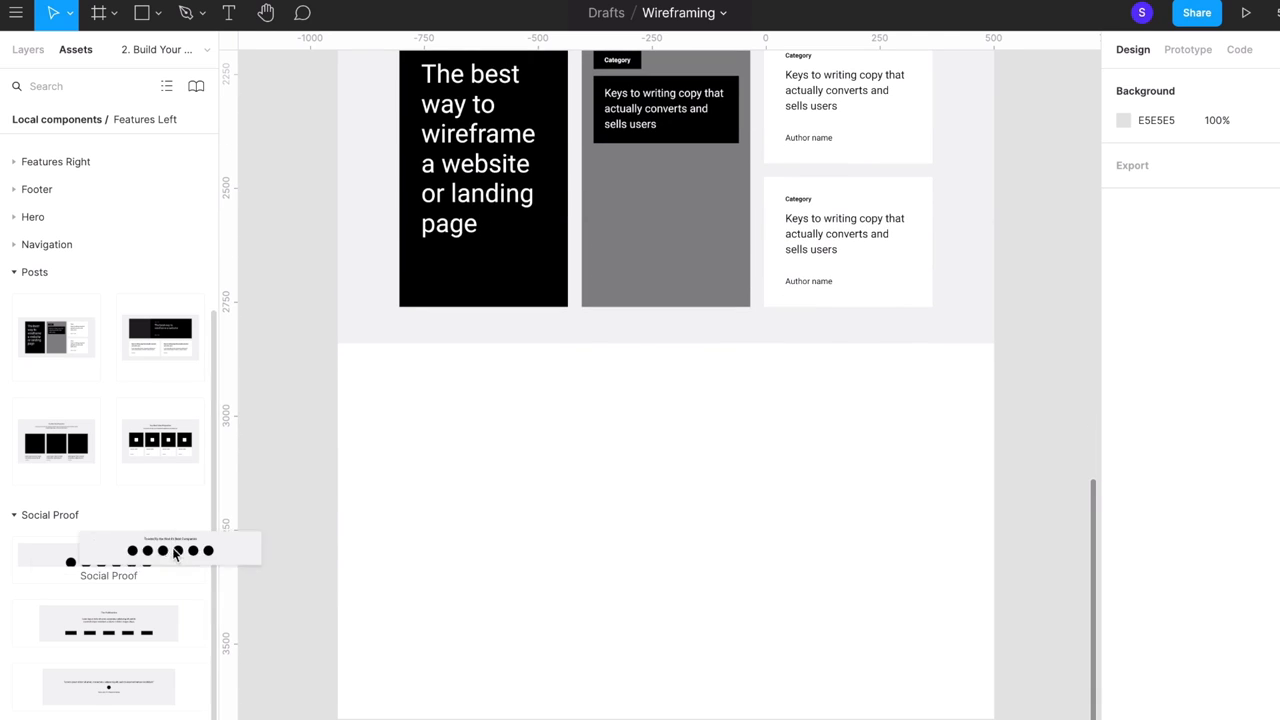
drag(108, 550, 665, 420)
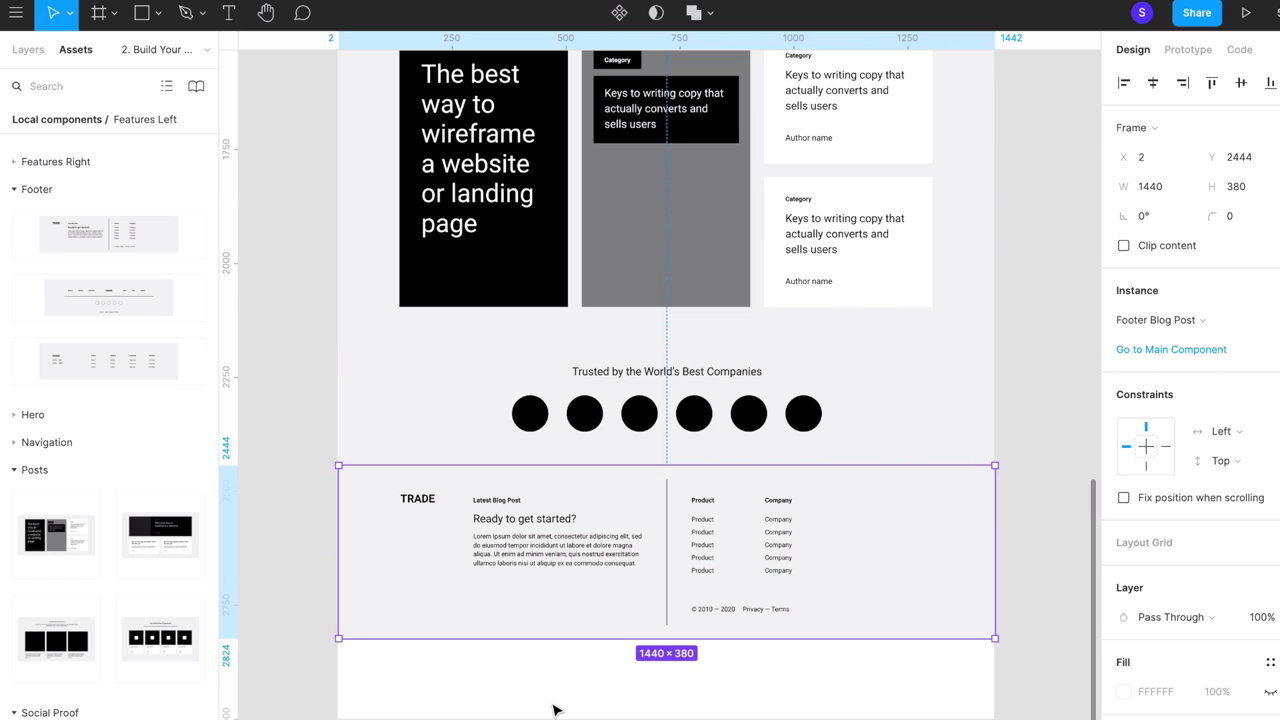
click(555, 710)
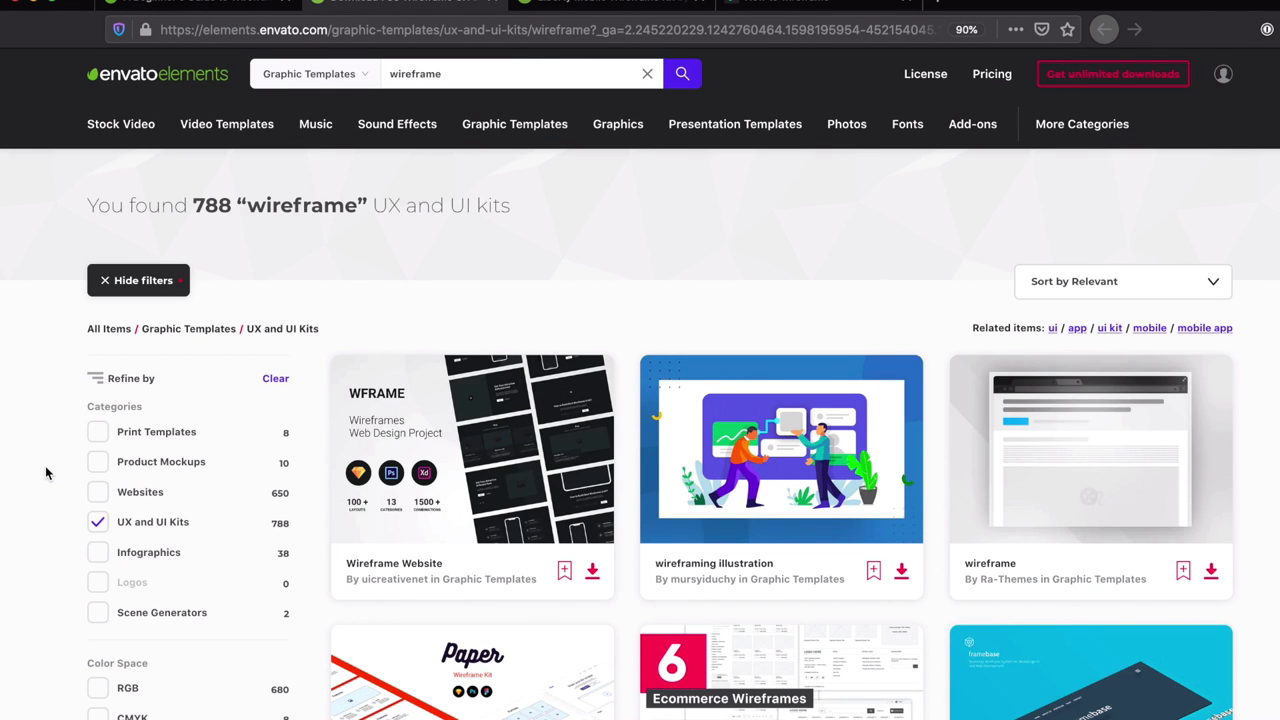
Scroll through the 'wireframe' UX and UI kit results to the Liberty Mobile Wireframe kit
scroll(down, 3)
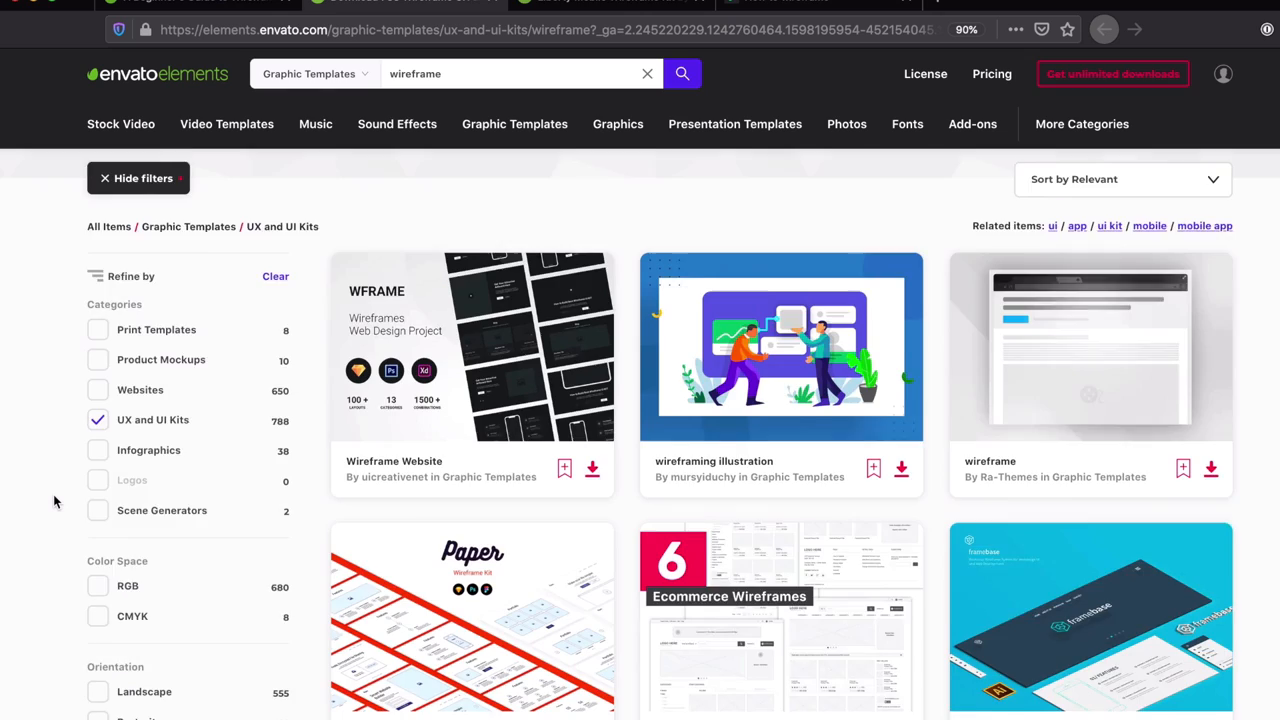
scroll(down, 3)
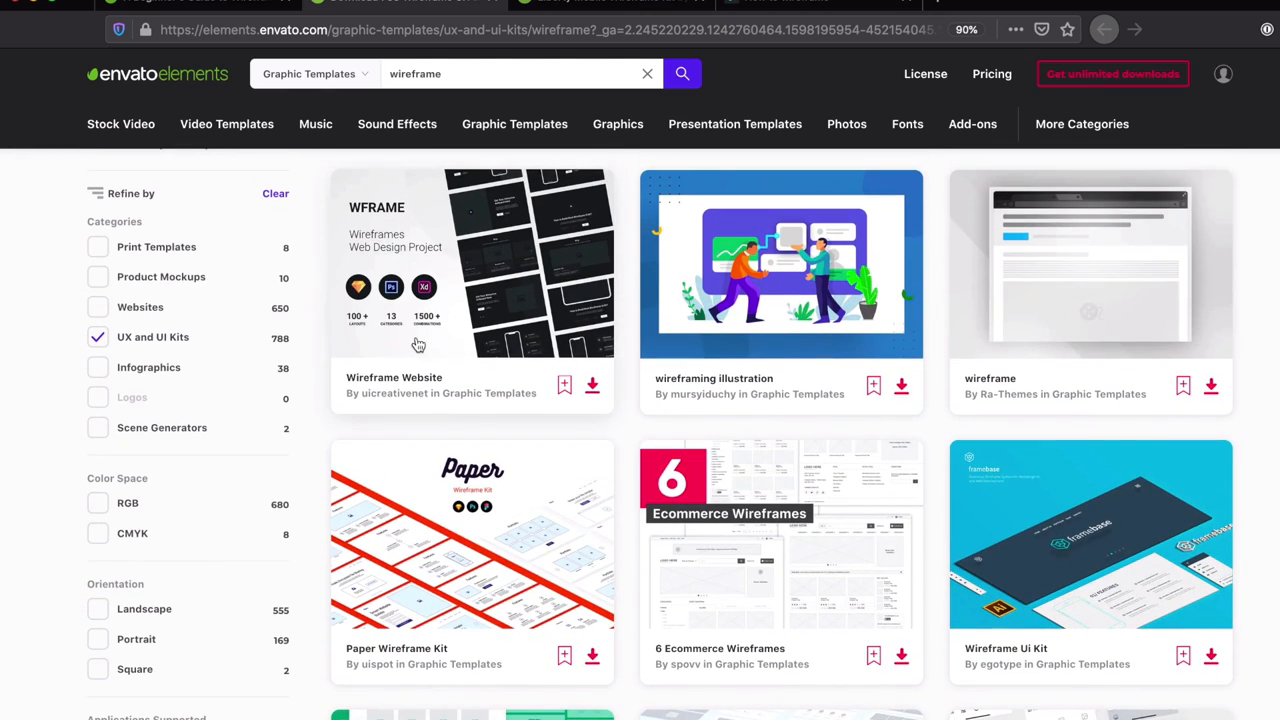
scroll(down, 3)
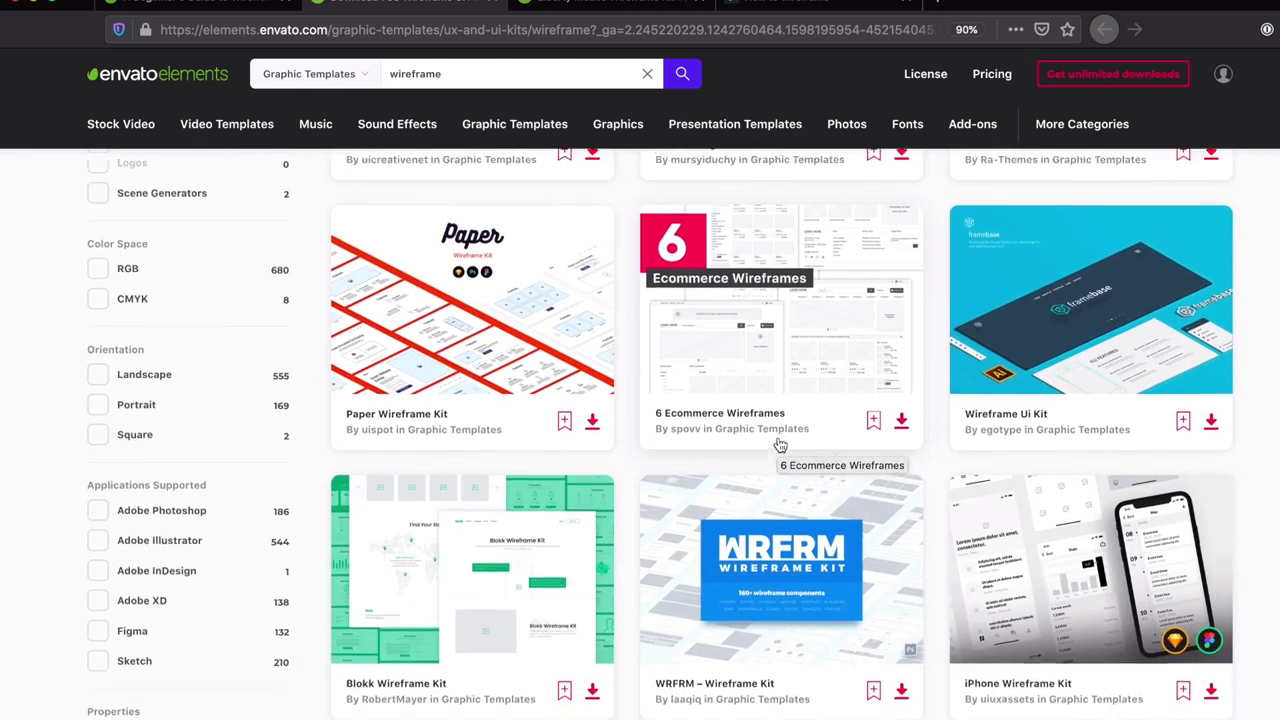
scroll(down, 3)
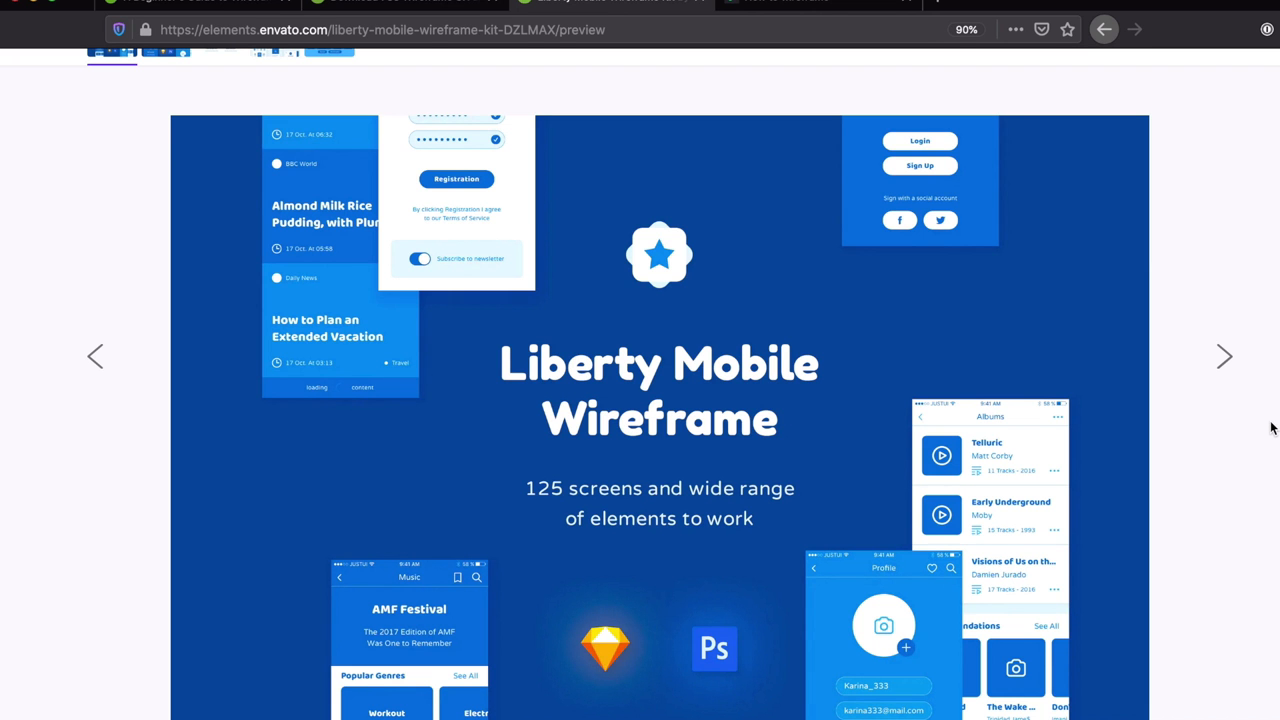
mouse_move(1223, 360)
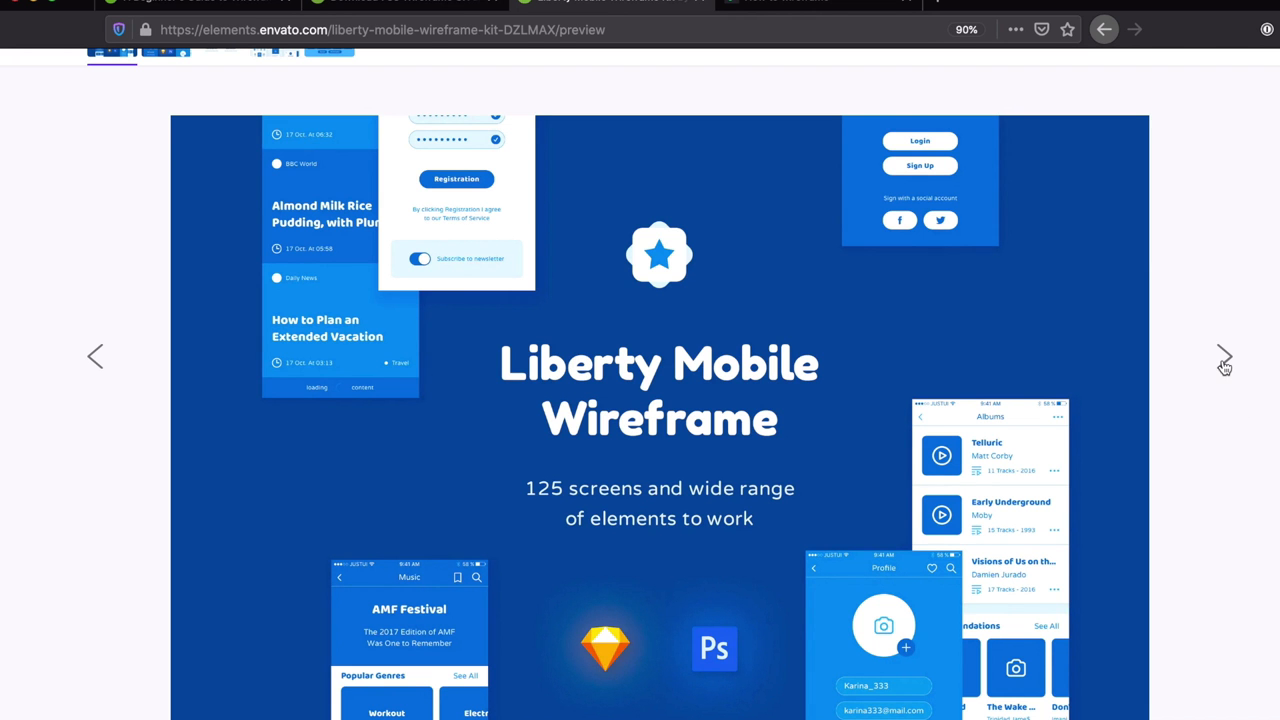